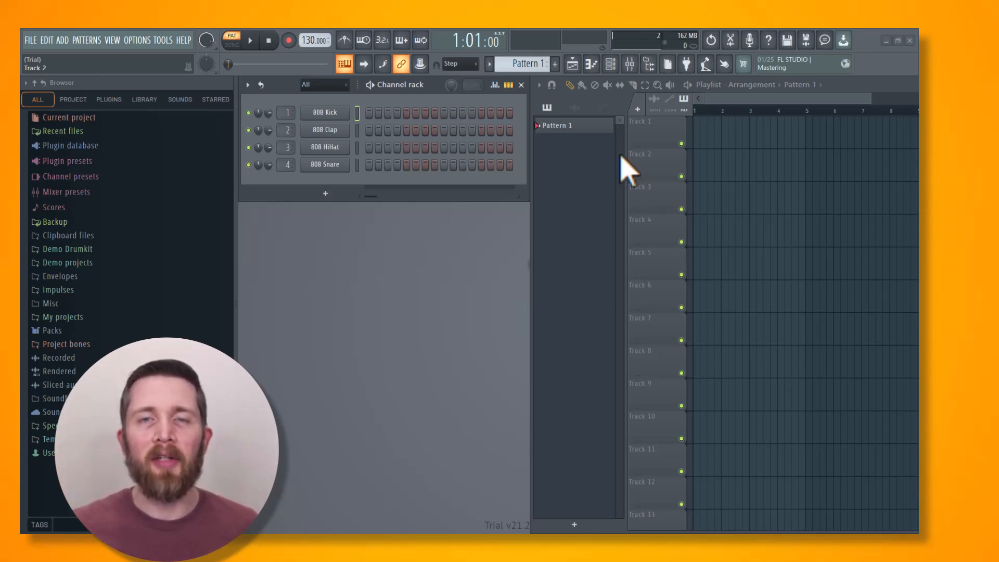
{"action": "mouse_move", "coordinate": [882, 60]}
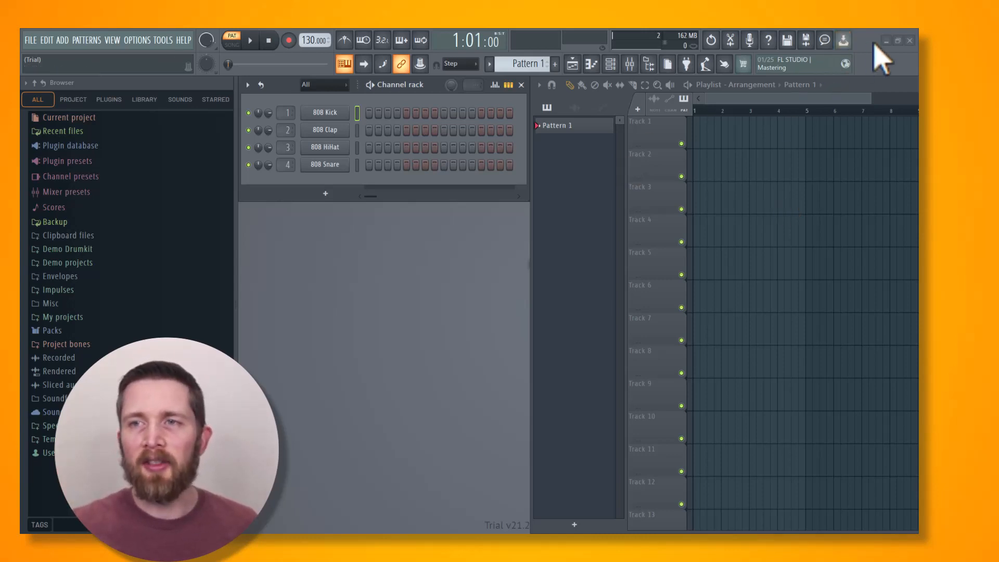
Step: Restore down the FL Studio window so the File Explorer Recordings folder is reachable
{"action": "left_click", "coordinate": [886, 40]}
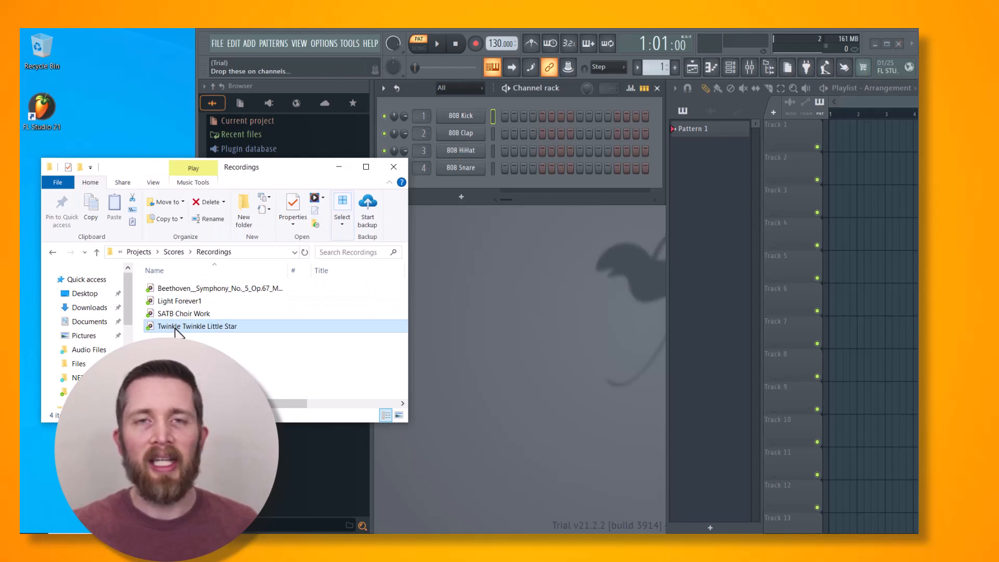
{"action": "mouse_move", "coordinate": [177, 331]}
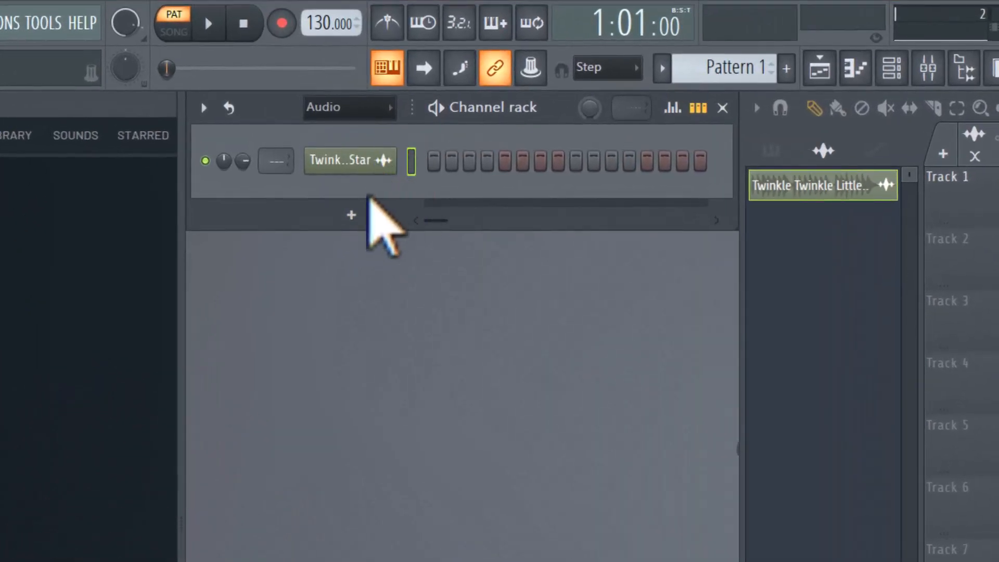
Step: Switch the Channel rack filter to Unsorted, add a BooBass channel, and close its window
{"action": "left_click", "coordinate": [350, 215]}
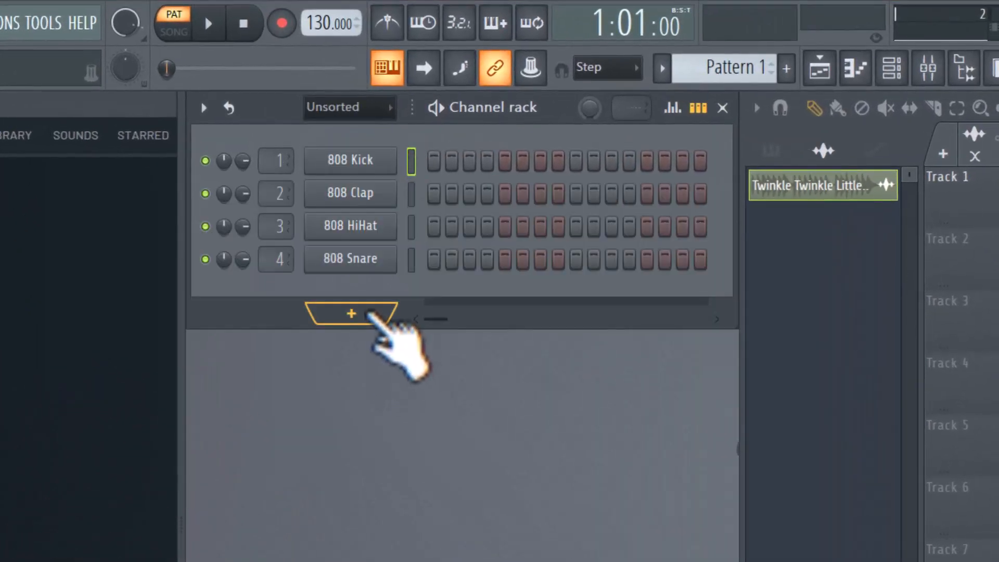
{"action": "left_click", "coordinate": [350, 312]}
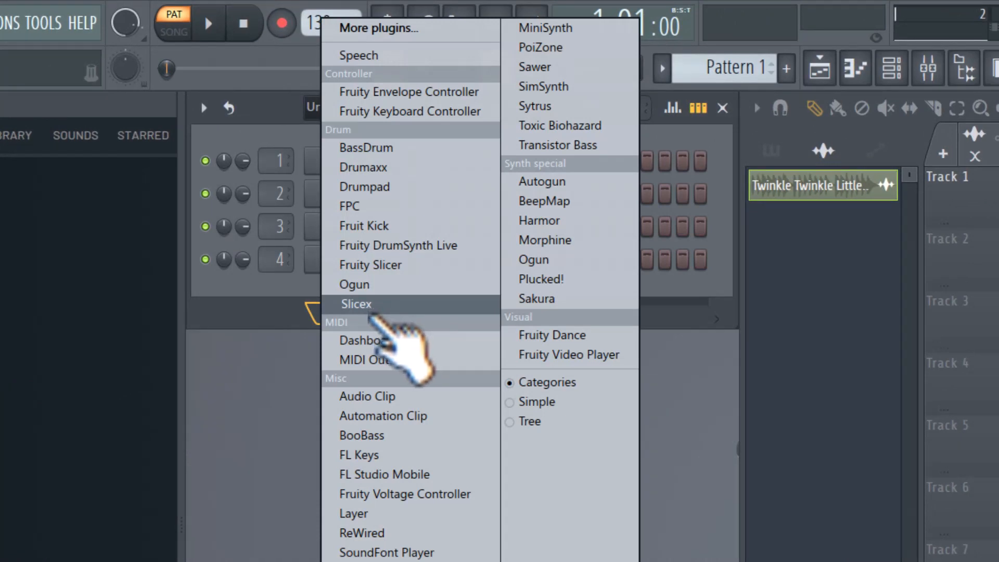
{"action": "mouse_move", "coordinate": [401, 415]}
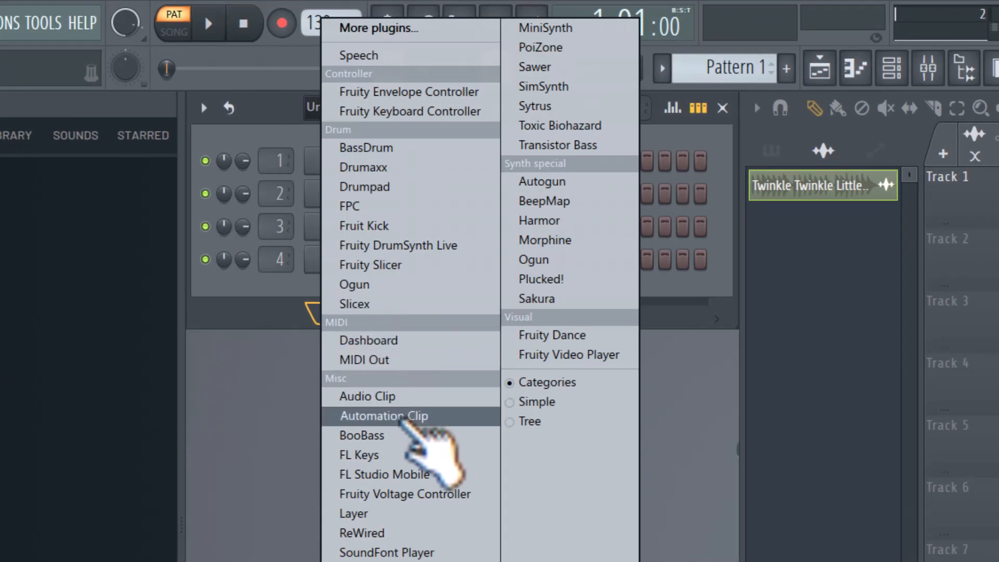
{"action": "left_click", "coordinate": [361, 435]}
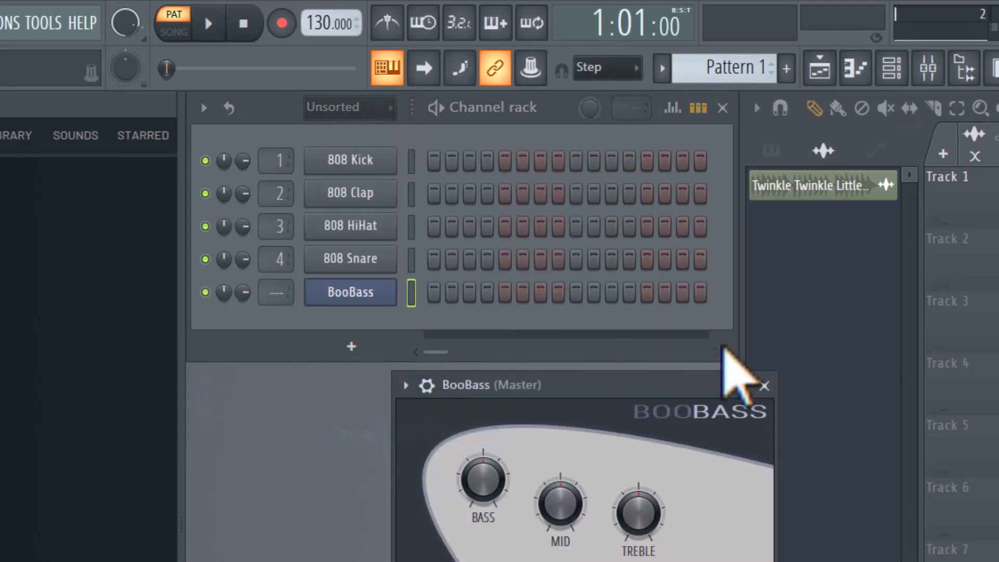
{"action": "left_click", "coordinate": [763, 386]}
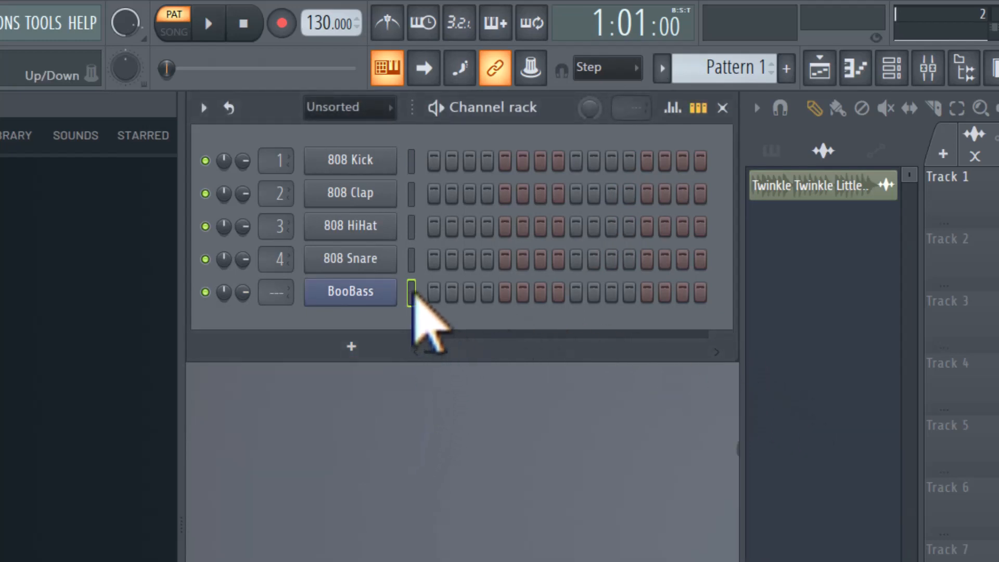
{"action": "mouse_move", "coordinate": [427, 313]}
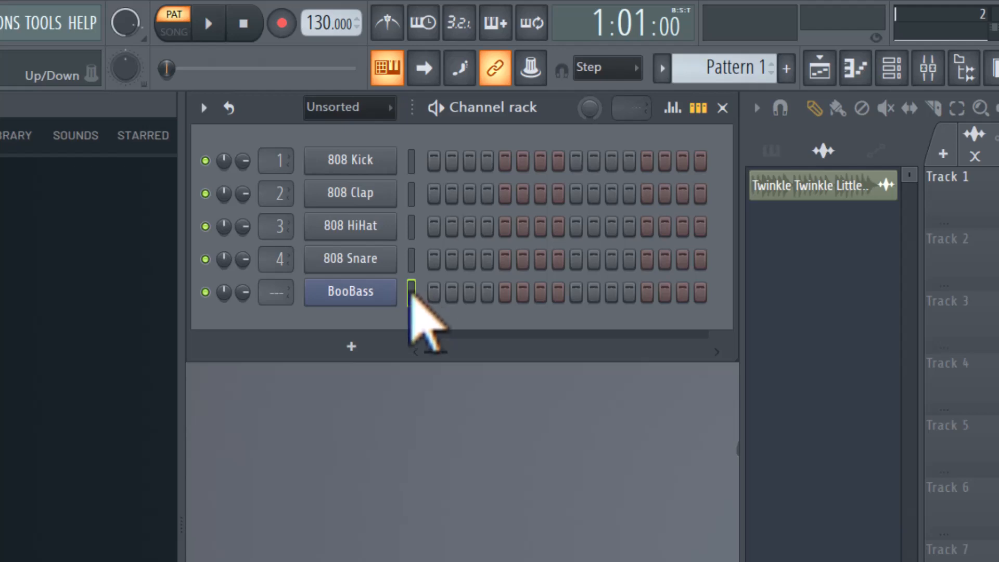
{"action": "mouse_move", "coordinate": [449, 356]}
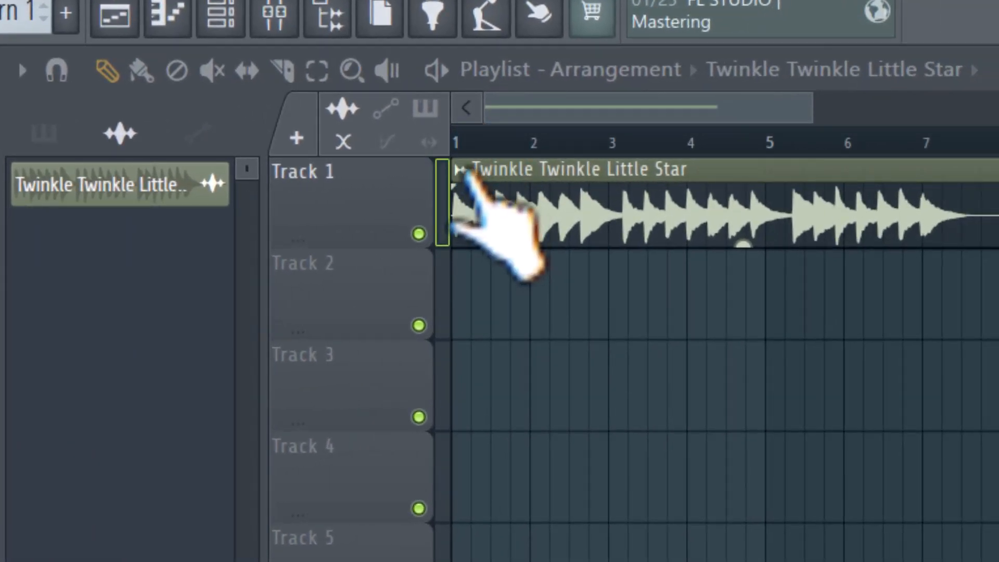
Step: Open the Twinkle Twinkle Little Star clip in Edison using Edit sample
{"action": "right_click", "coordinate": [465, 191]}
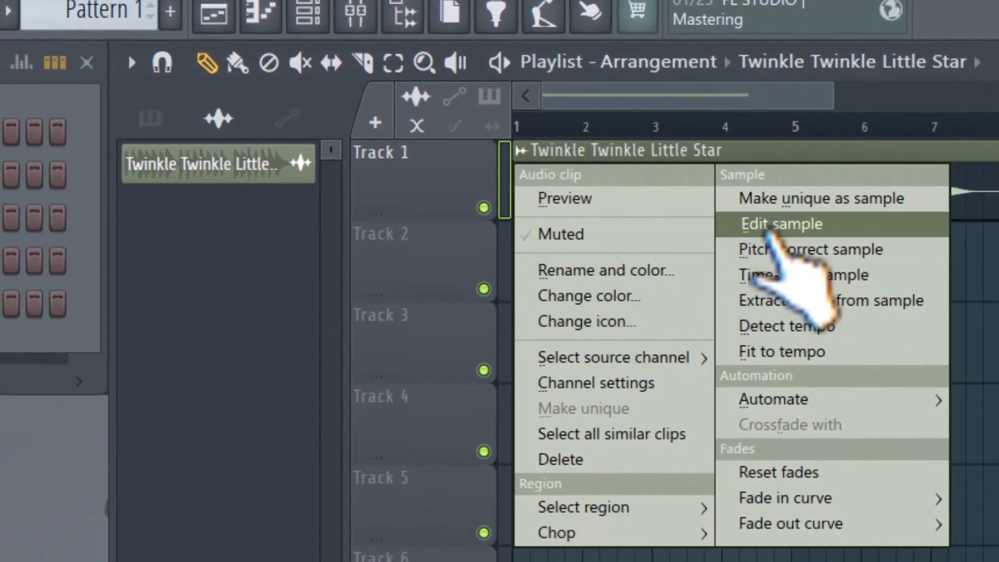
{"action": "left_click", "coordinate": [781, 223]}
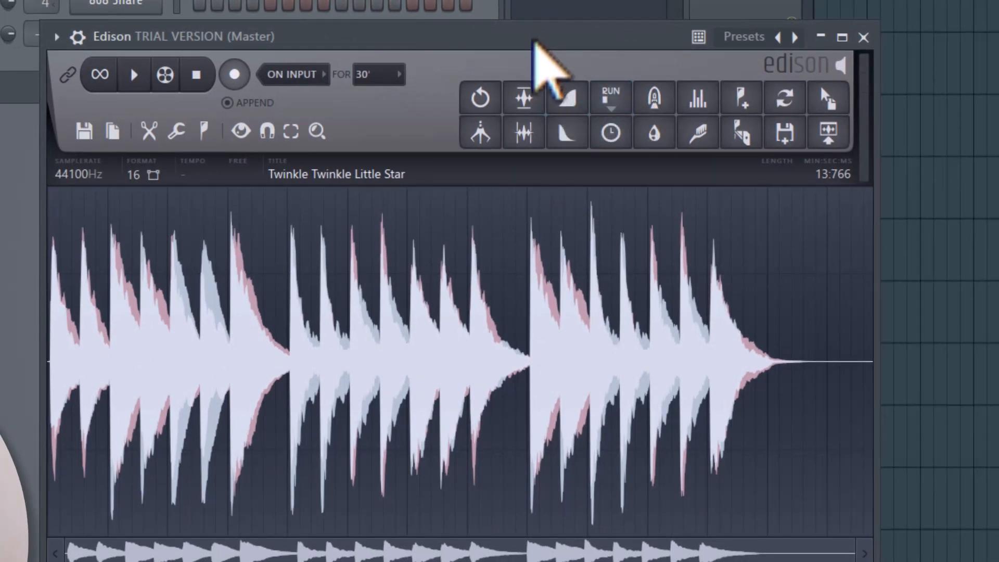
{"action": "mouse_move", "coordinate": [401, 230]}
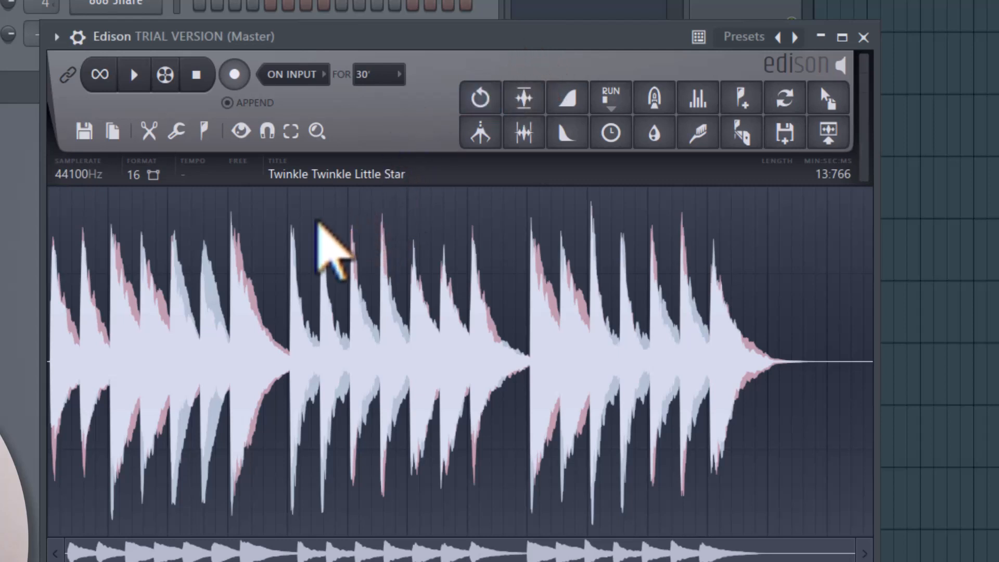
Step: Convert the Edison waveform to a score and dump it into BooBass's piano roll
{"action": "right_click", "coordinate": [324, 248]}
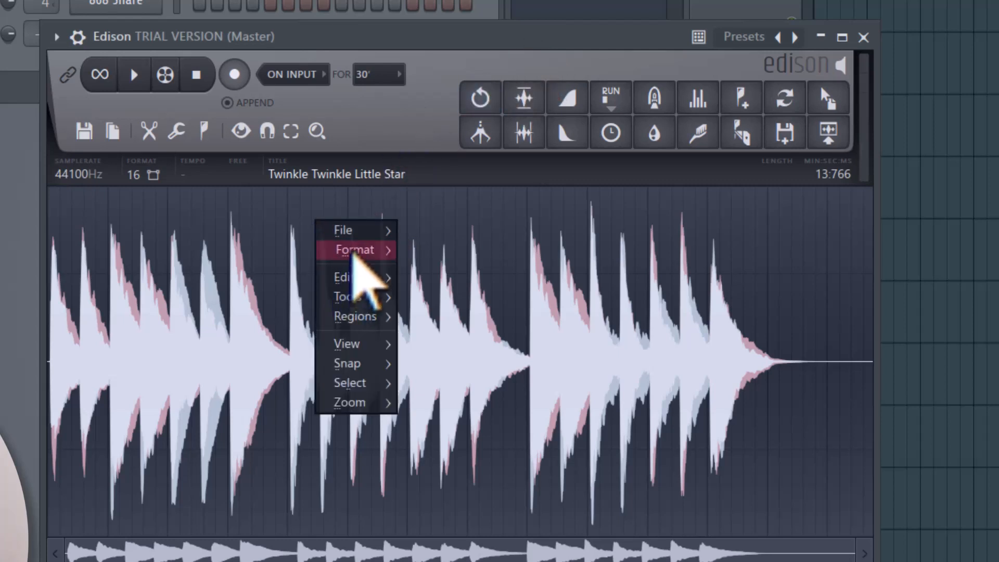
{"action": "left_click", "coordinate": [349, 296]}
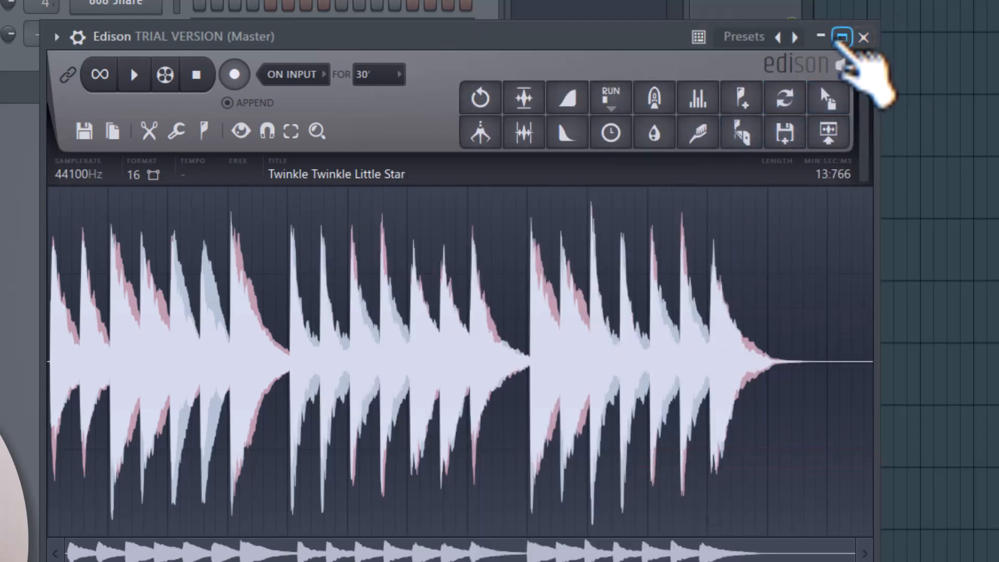
{"action": "left_click", "coordinate": [864, 36]}
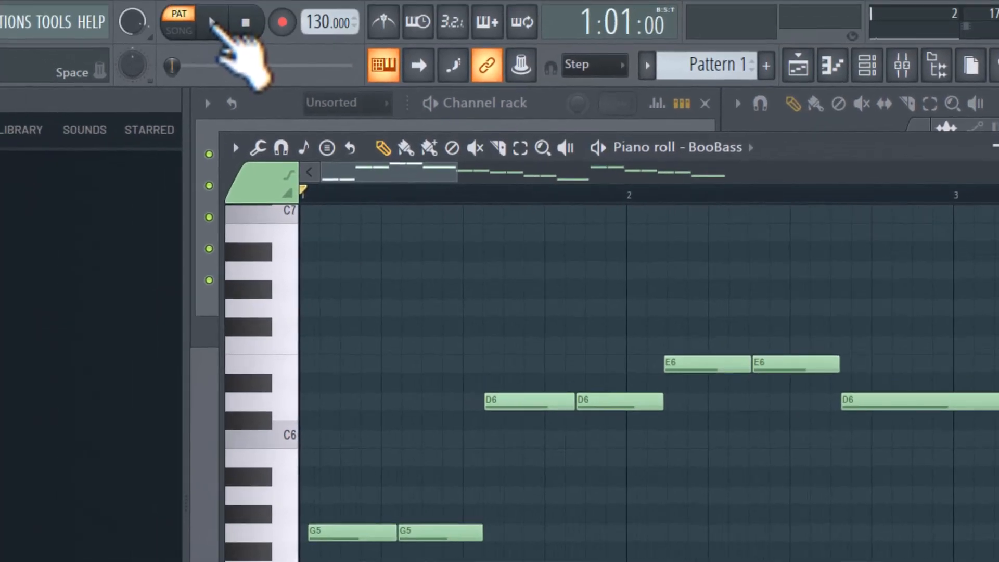
Step: Play and stop the BooBass melody (G5, D6, E6), then close the piano roll
{"action": "left_click", "coordinate": [210, 22]}
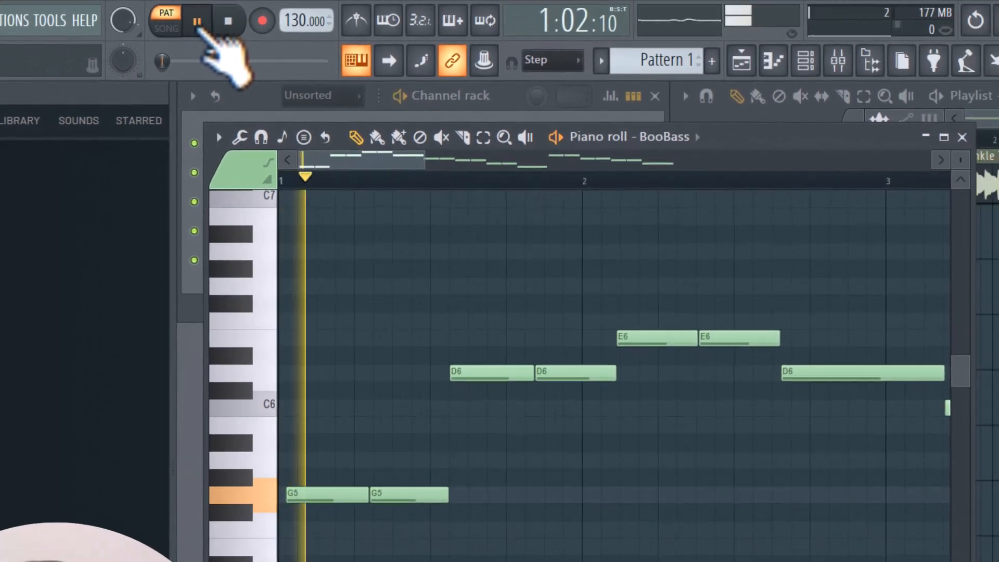
{"action": "left_click", "coordinate": [177, 17]}
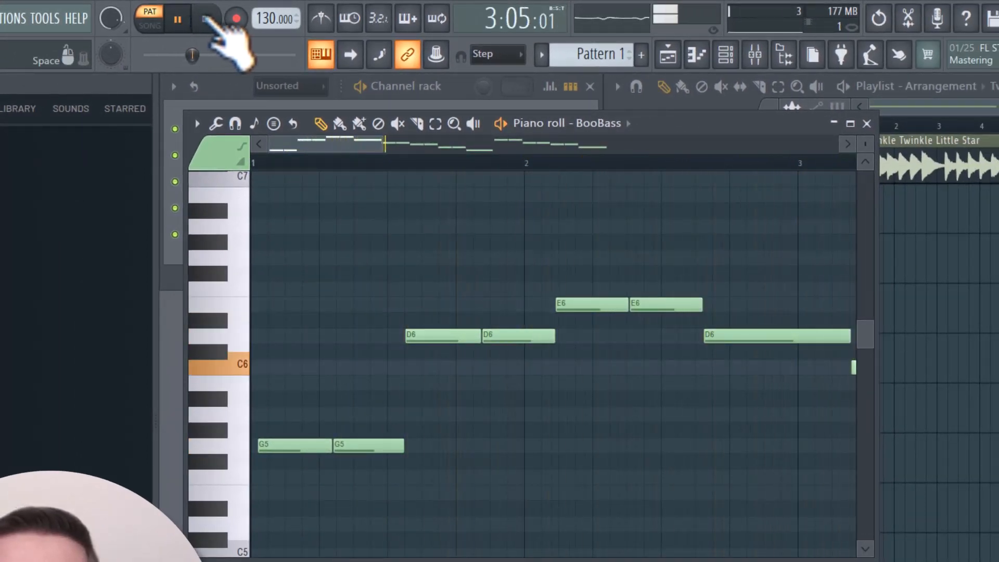
{"action": "left_click", "coordinate": [206, 19]}
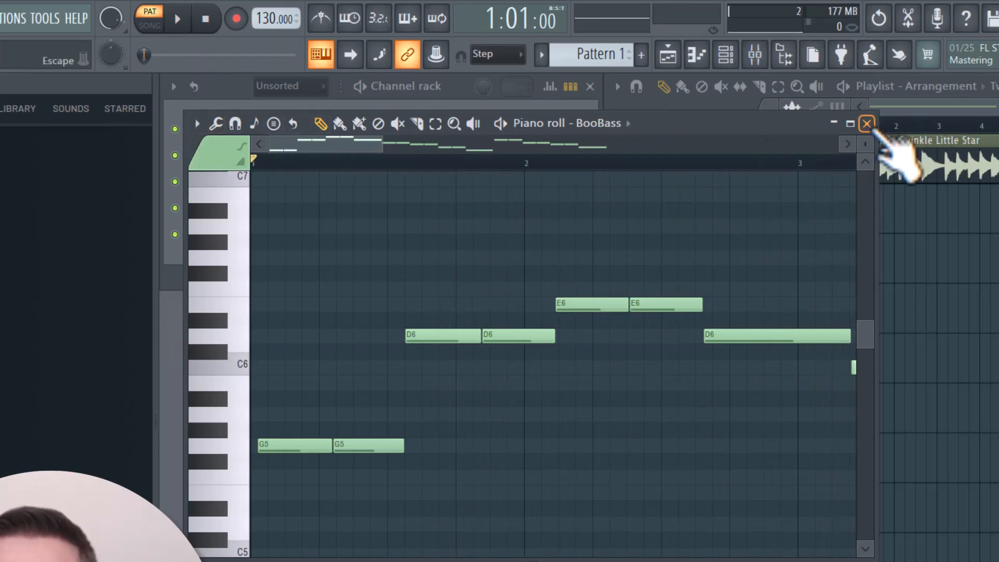
{"action": "left_click", "coordinate": [865, 124]}
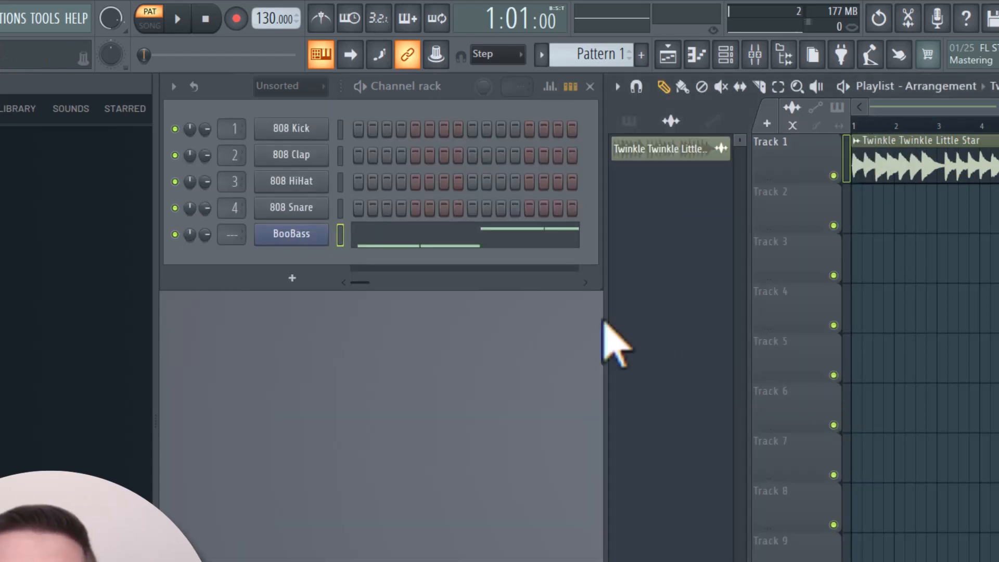
{"action": "mouse_move", "coordinate": [984, 121]}
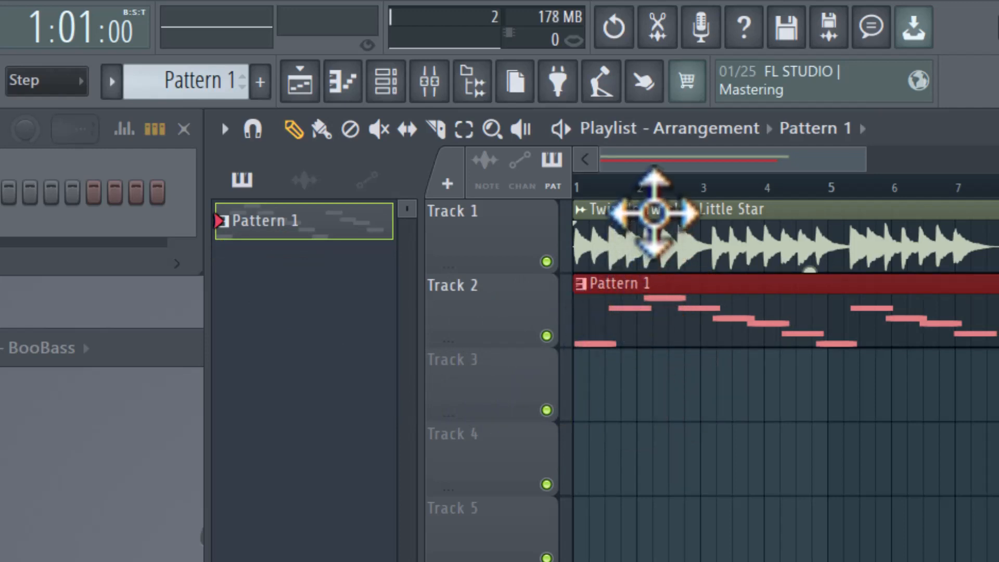
{"action": "mouse_move", "coordinate": [652, 217]}
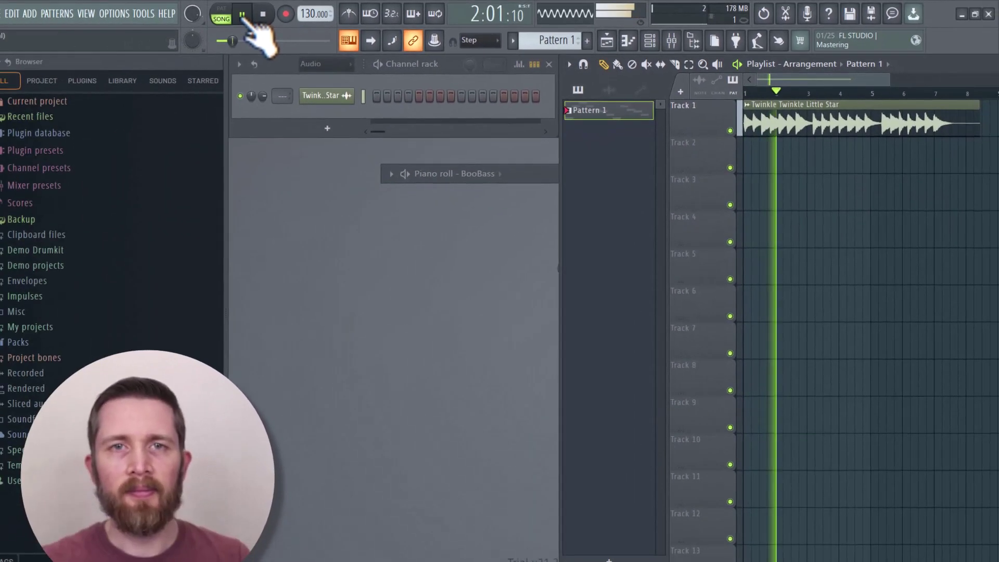
Step: Stop song playback of Pattern 1 on Track 2 beneath the Twinkle Twinkle clip
{"action": "left_click", "coordinate": [241, 13]}
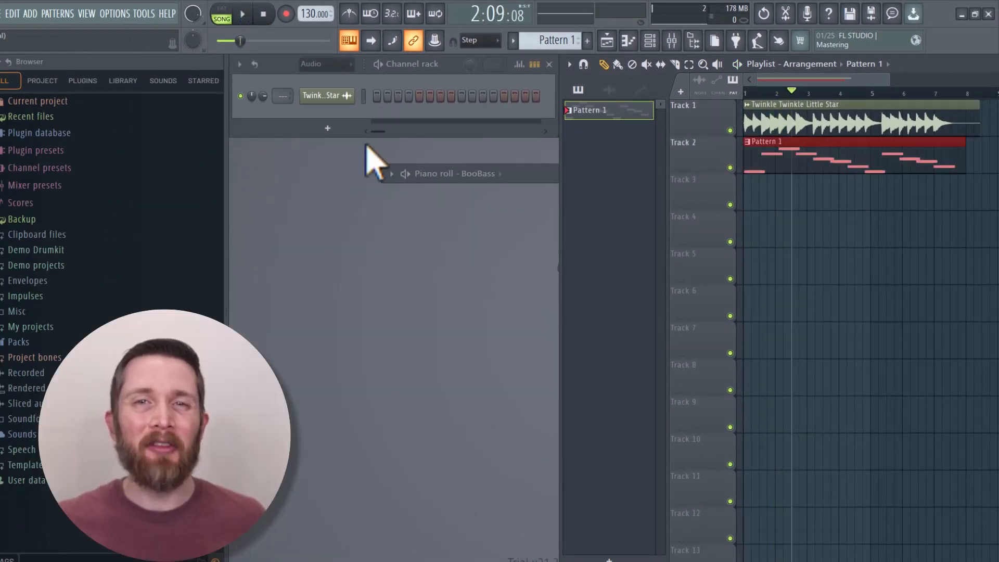